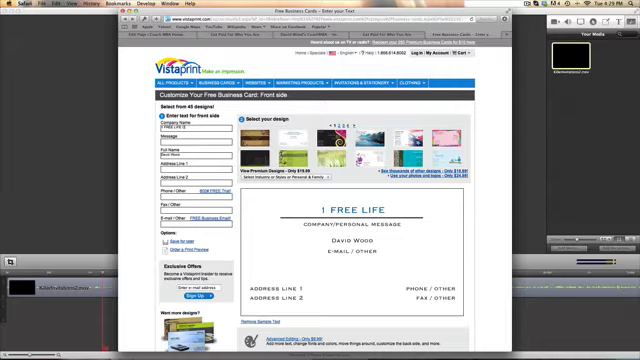
# - Enter the headline text 'CLARIF' into the card front's text field
pyautogui.write('CLARIF')
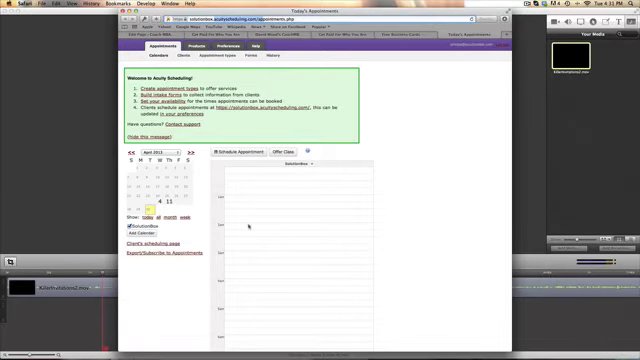
pyautogui.moveTo(336, 184)
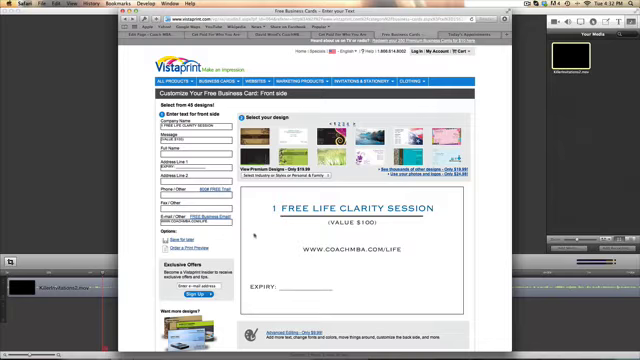
# - Scroll down to review the card preview with value, website and expiry lines
pyautogui.scroll(-3)
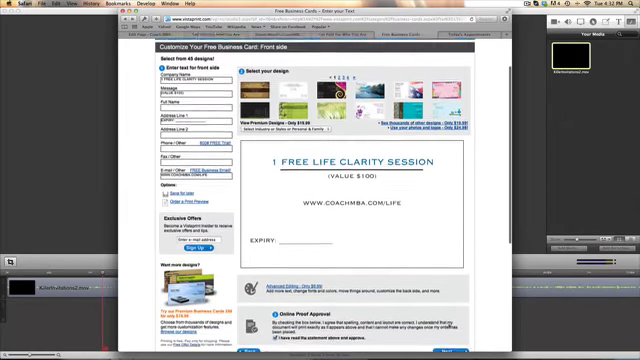
pyautogui.scroll(-3)
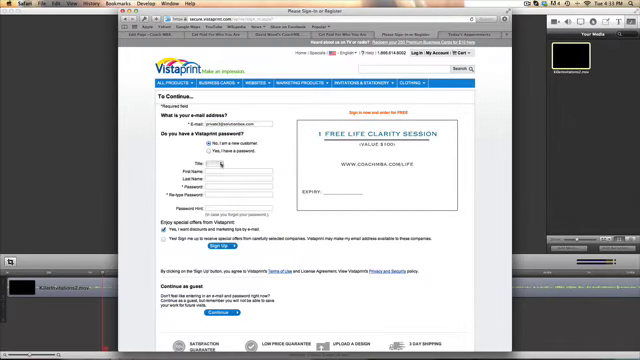
# - Enter the first name 'David' in the new-customer registration form
pyautogui.write('David')
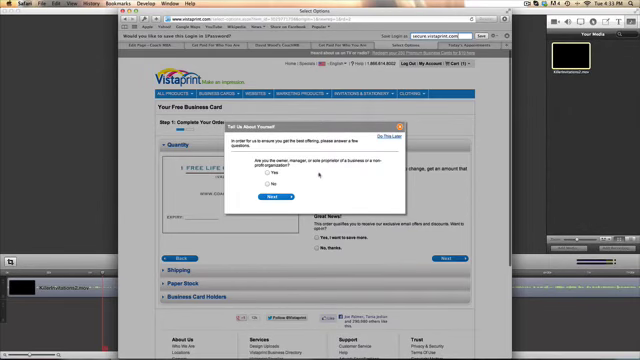
# - Answer the business-description survey questions and submit them
pyautogui.click(272, 176)
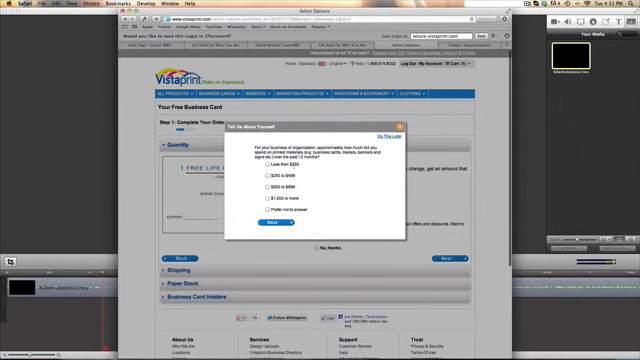
pyautogui.click(266, 164)
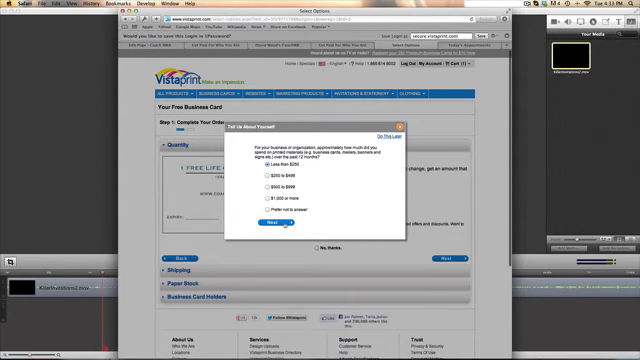
pyautogui.click(262, 228)
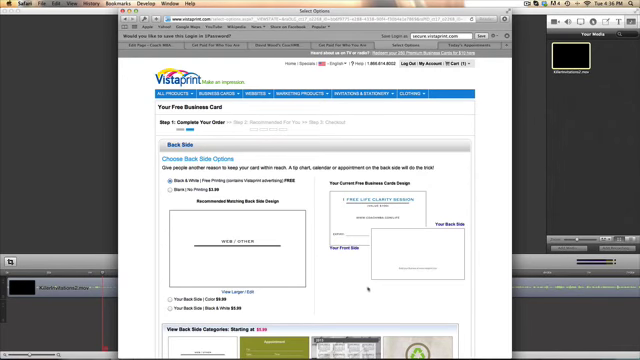
# - Scroll through the blank and designed back-side choices for the card
pyautogui.scroll(-3)
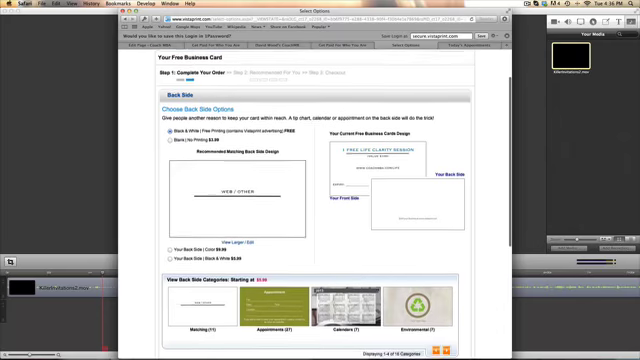
pyautogui.scroll(-3)
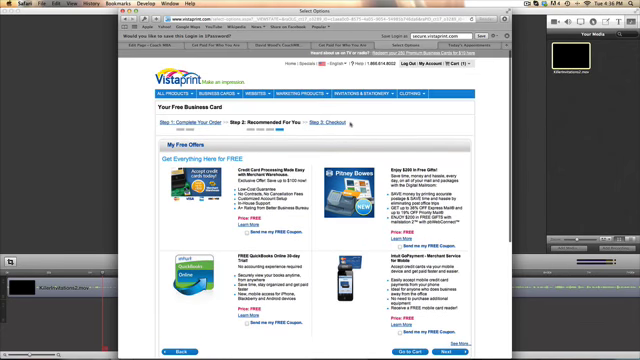
# - Skip the recommended free add-on offers and continue to the checkout shipping form
pyautogui.click(418, 350)
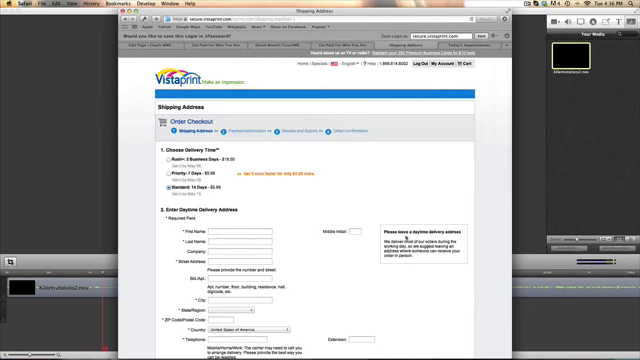
pyautogui.scroll(-3)
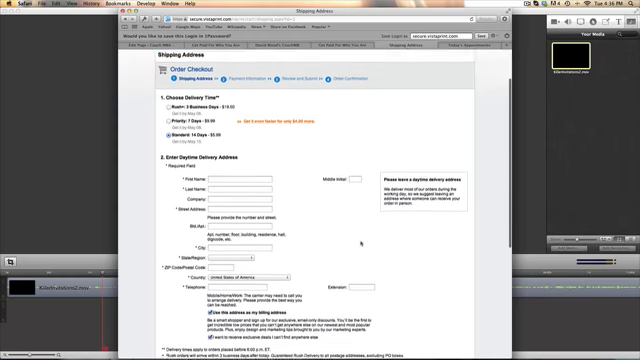